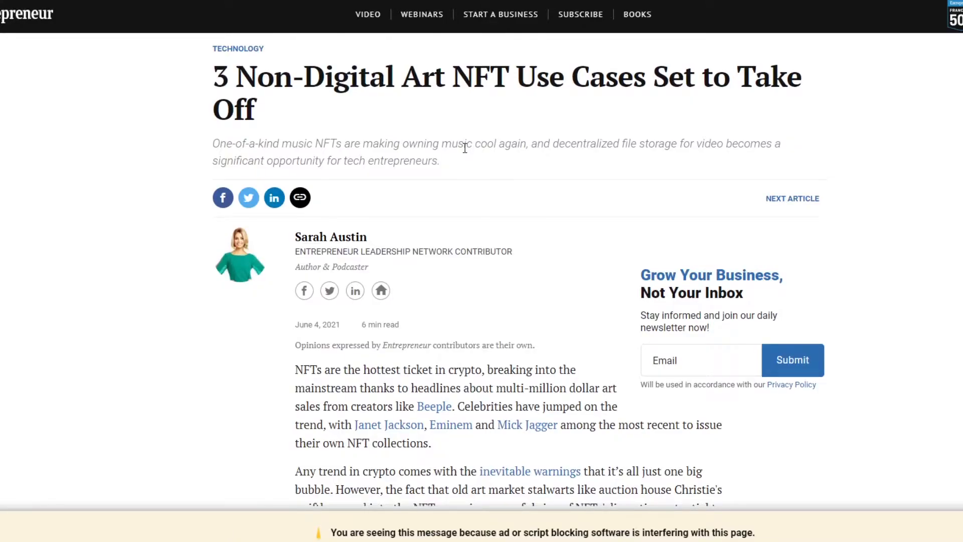
# Scroll past the headline and byline to the opening NFT paragraphs and first Related link.
pyautogui.scroll(-3)
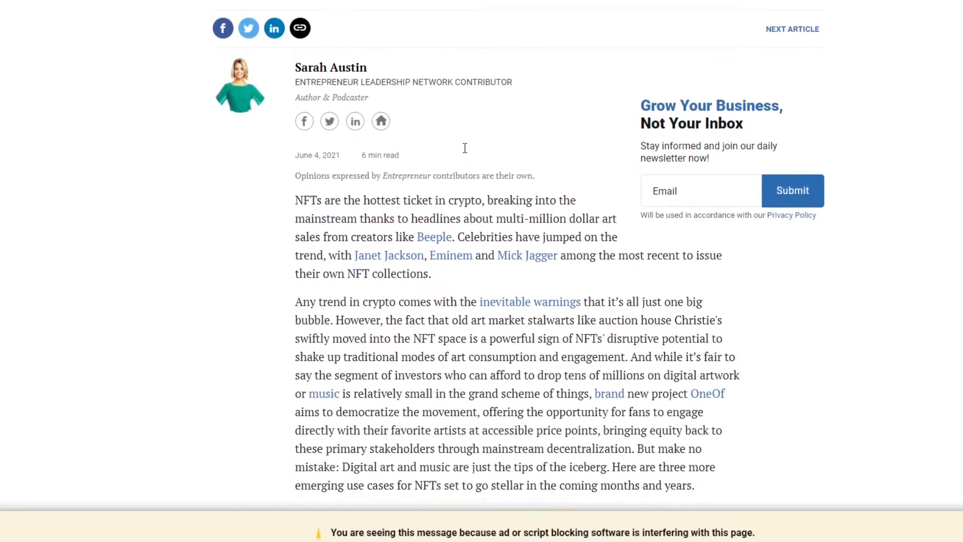
pyautogui.scroll(-3)
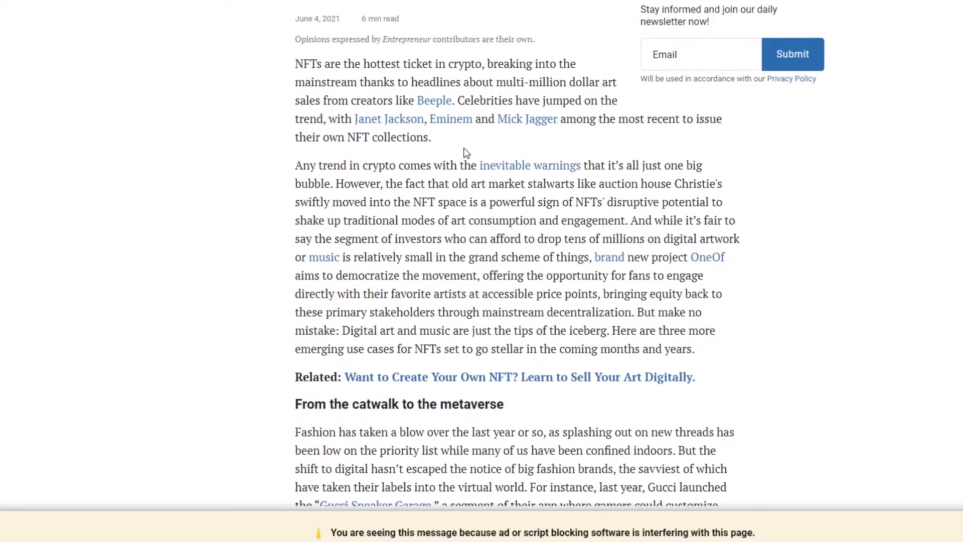
pyautogui.moveTo(753, 155)
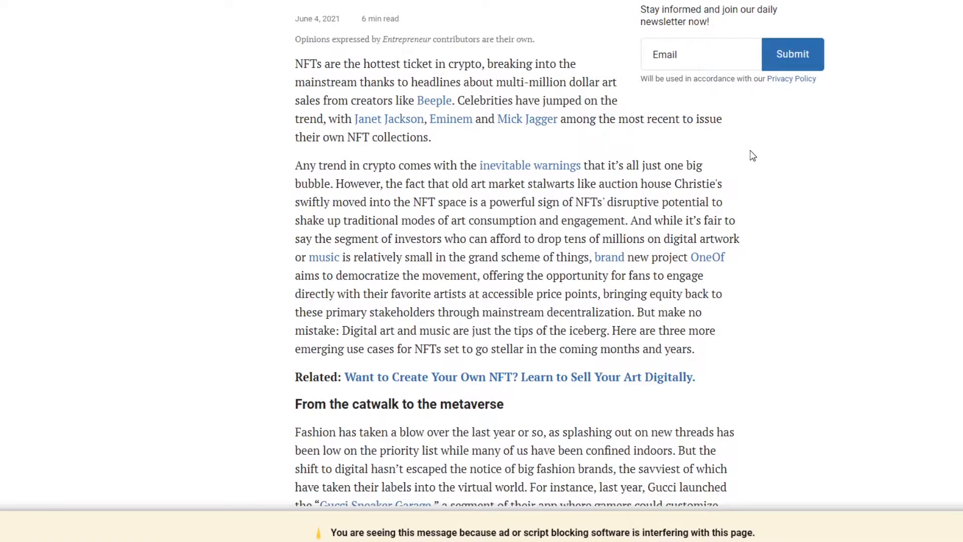
pyautogui.moveTo(385, 124)
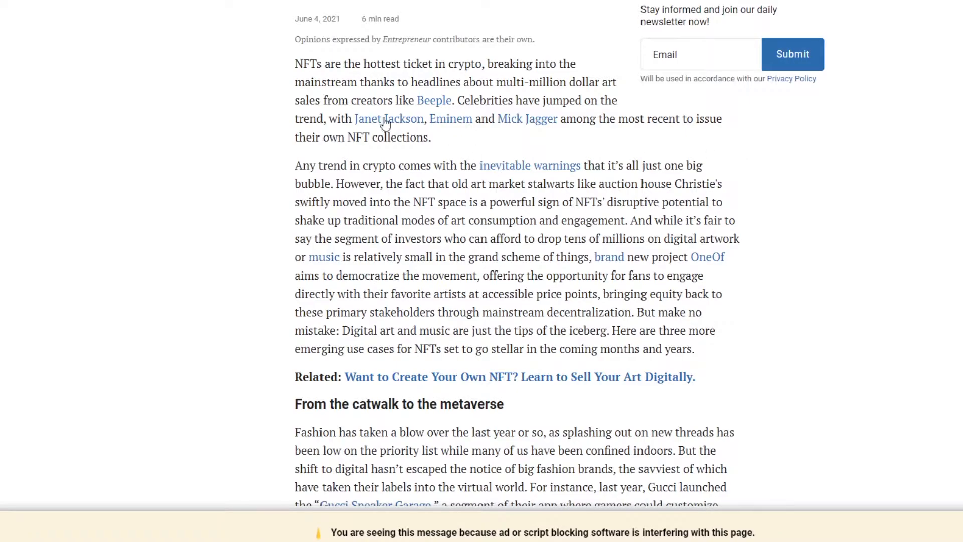
pyautogui.moveTo(305, 178)
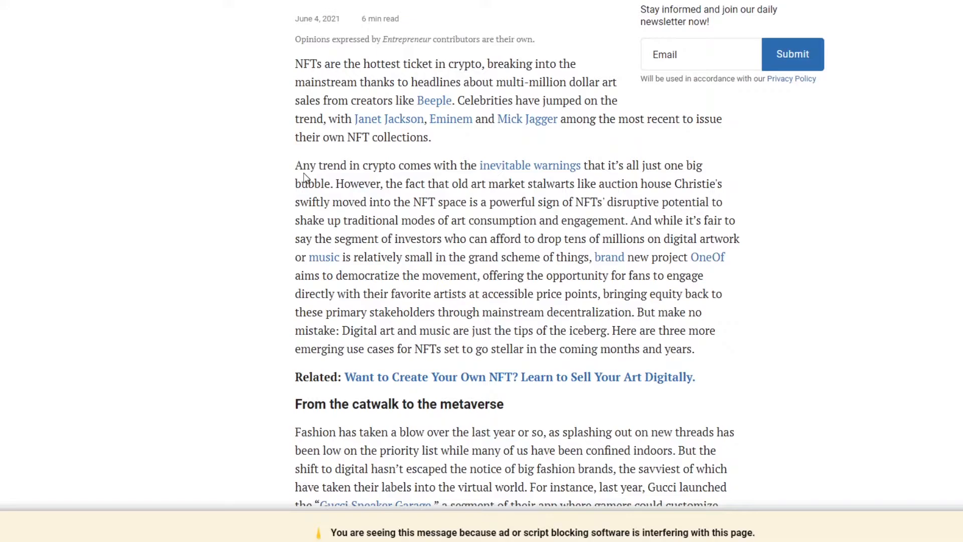
pyautogui.moveTo(287, 232)
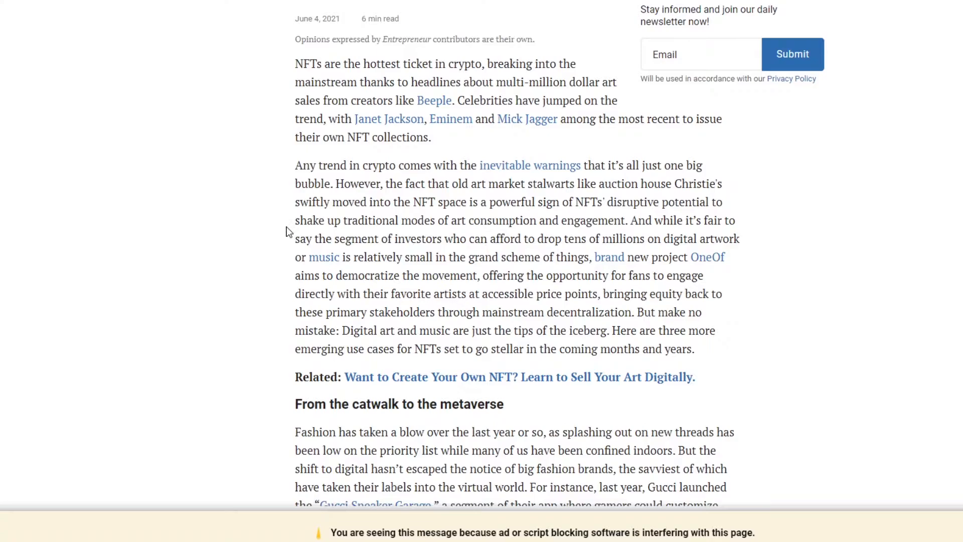
# Scroll through the 'From the catwalk to the metaverse' section and read the DIGITALAX paragraphs.
pyautogui.scroll(-3)
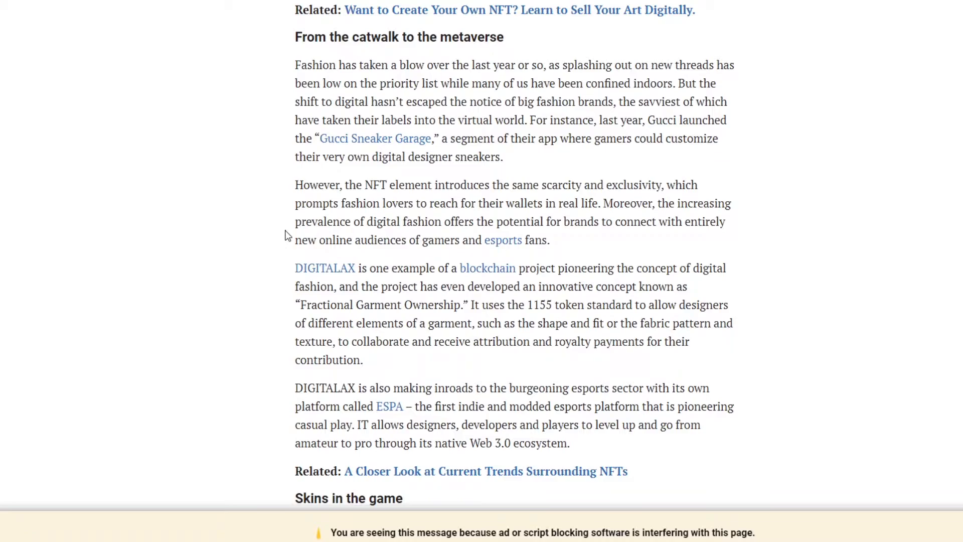
pyautogui.moveTo(507, 117)
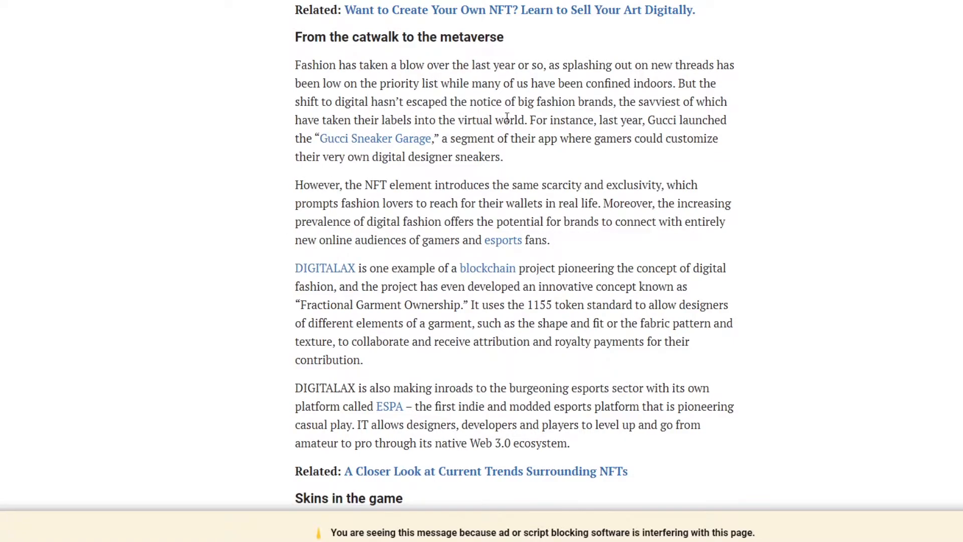
pyautogui.moveTo(669, 115)
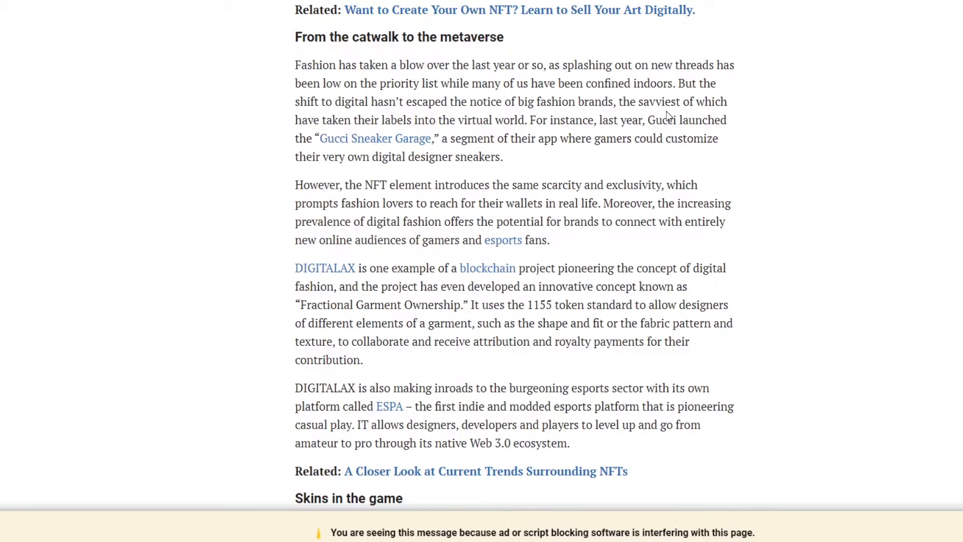
pyautogui.moveTo(438, 127)
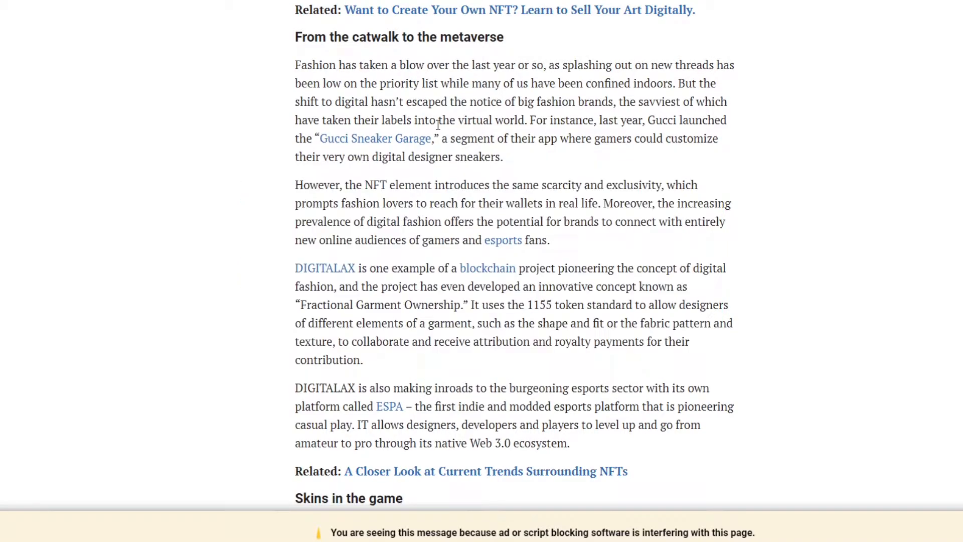
pyautogui.click(375, 138)
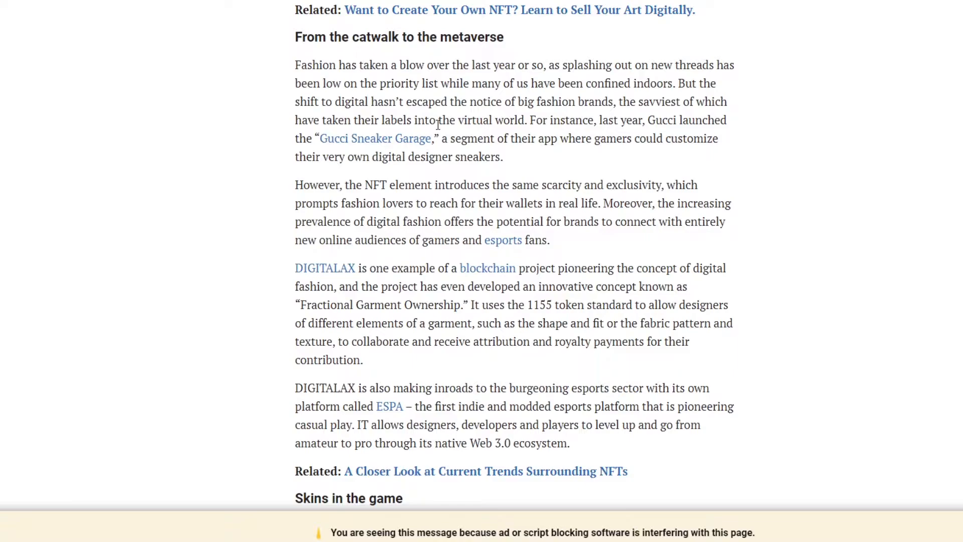
pyautogui.moveTo(392, 99)
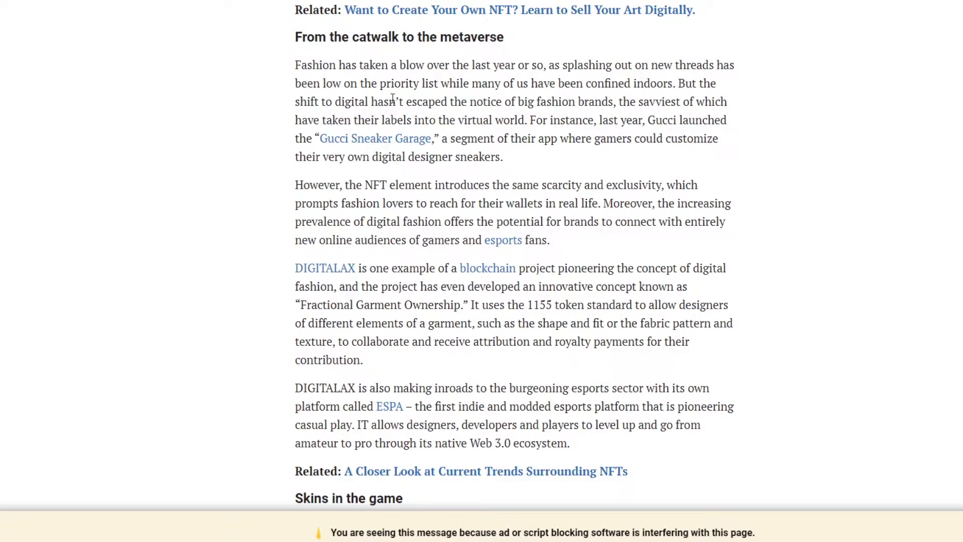
pyautogui.scroll(-3)
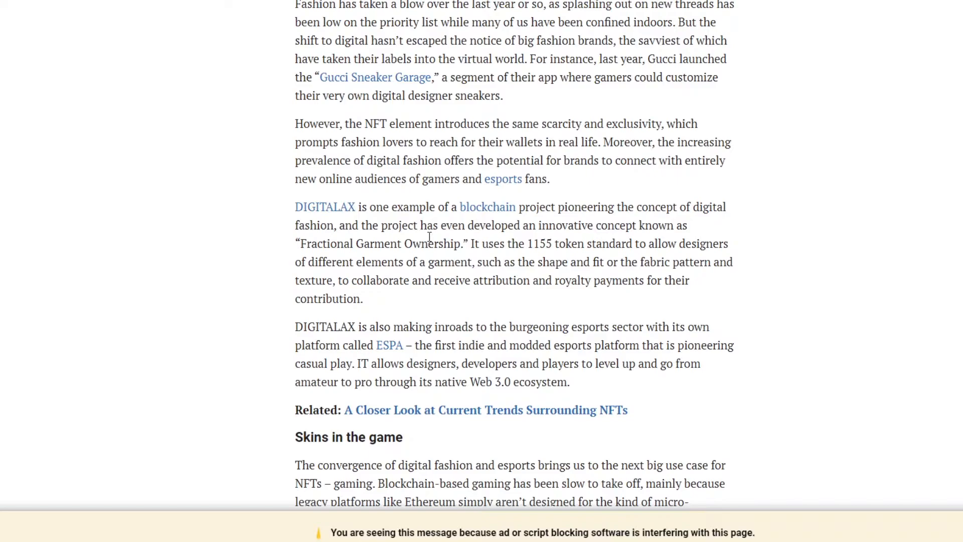
# Scroll through the 'Skins in the game' section on Planetarium up to the 'From DVDs to NFTs' heading.
pyautogui.scroll(-3)
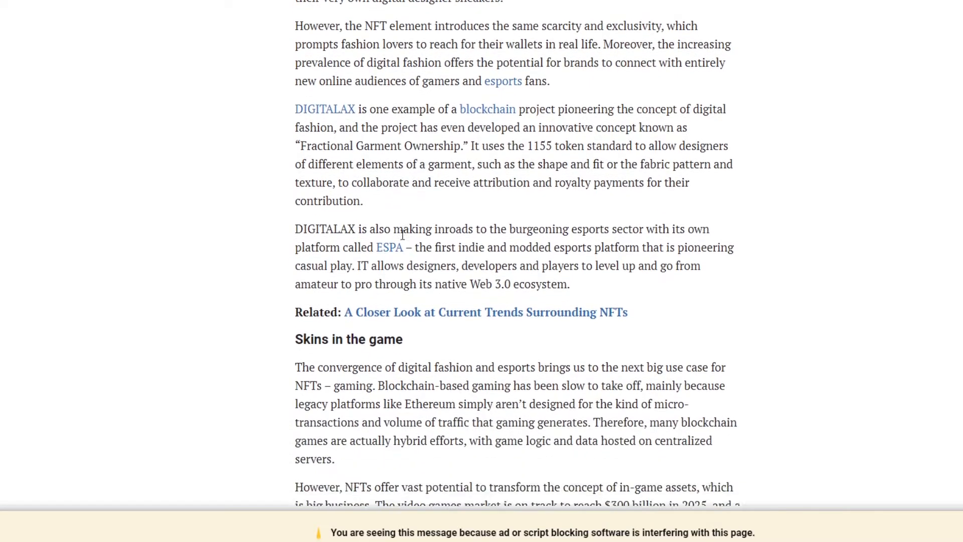
pyautogui.scroll(-3)
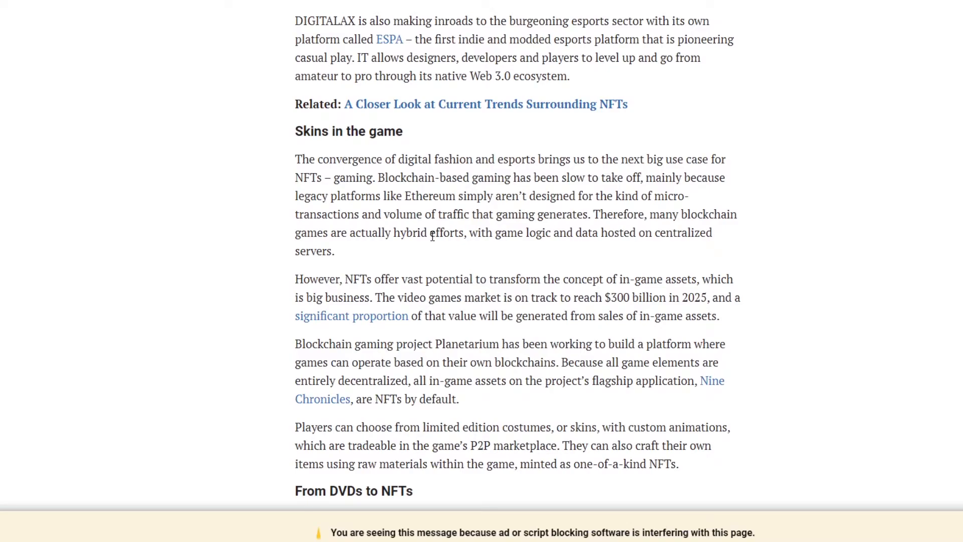
pyautogui.scroll(-3)
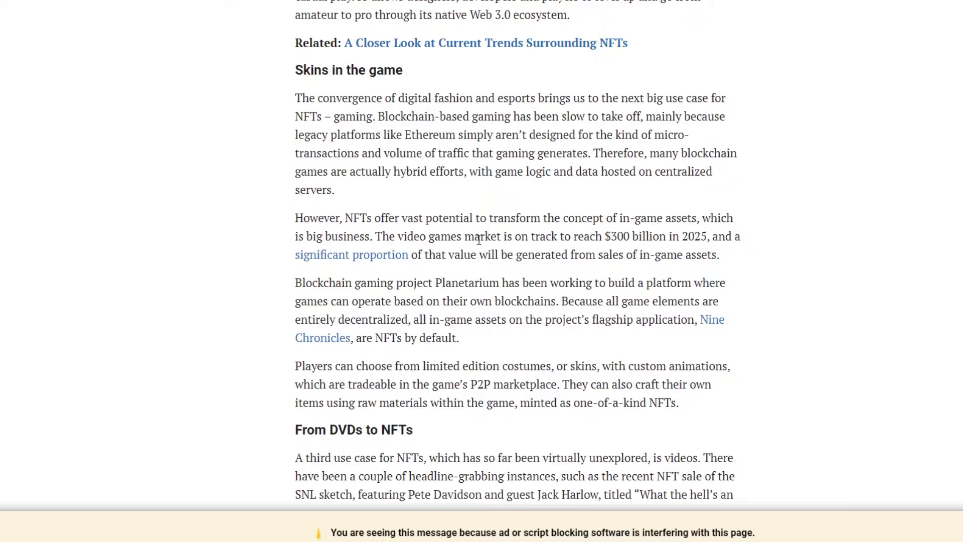
pyautogui.moveTo(478, 211)
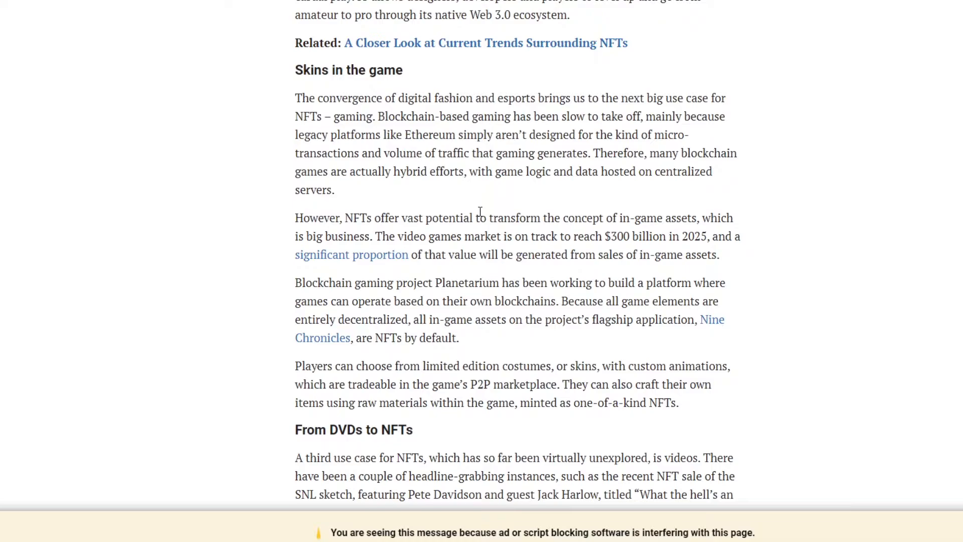
pyautogui.scroll(-3)
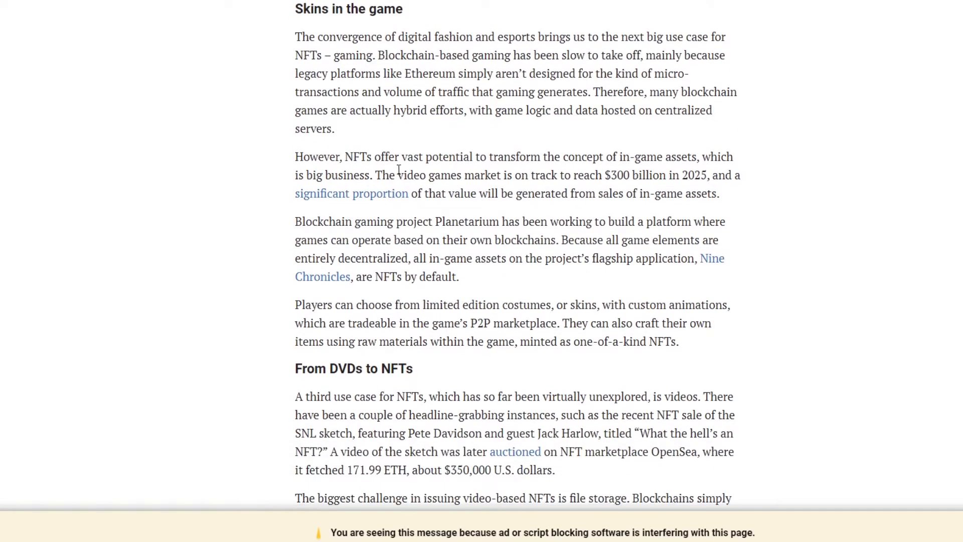
pyautogui.moveTo(460, 234)
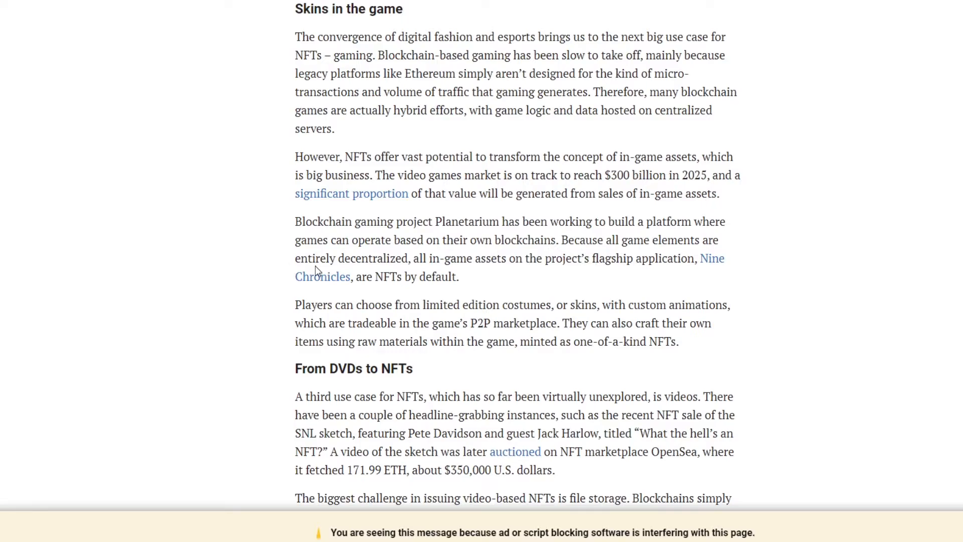
pyautogui.moveTo(509, 274)
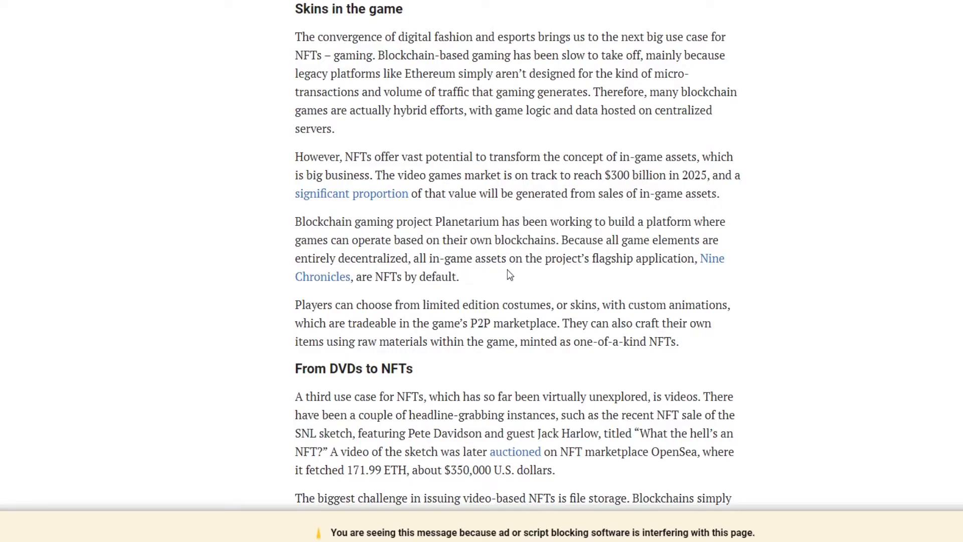
pyautogui.moveTo(559, 272)
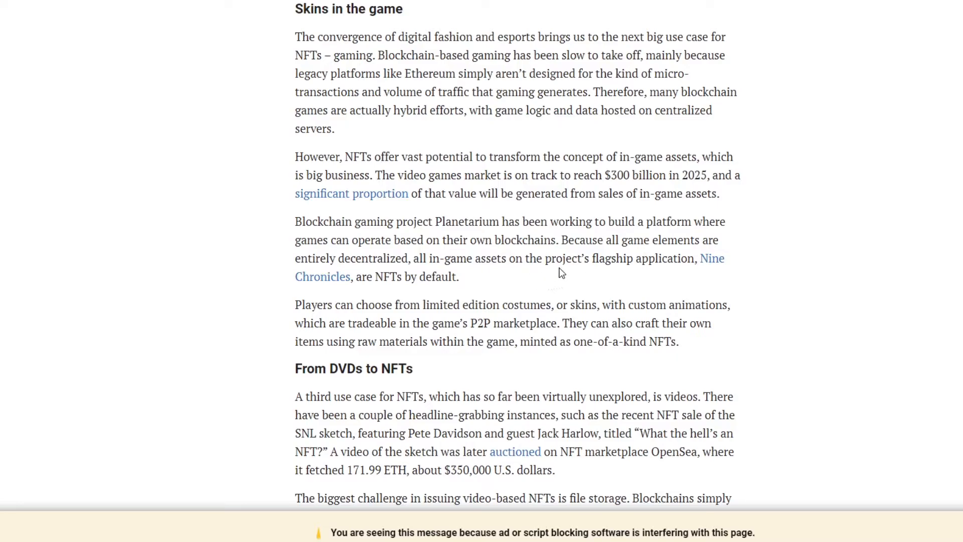
pyautogui.moveTo(565, 278)
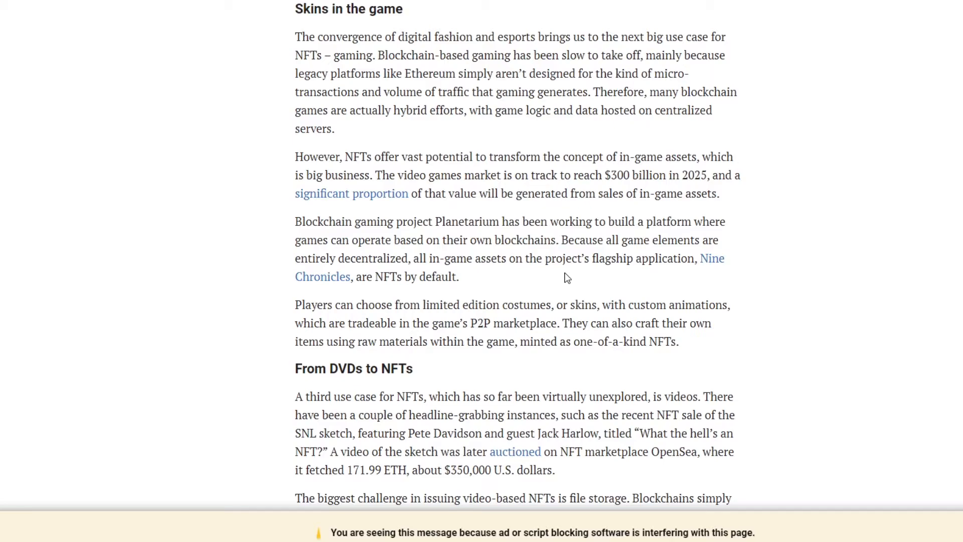
pyautogui.scroll(-3)
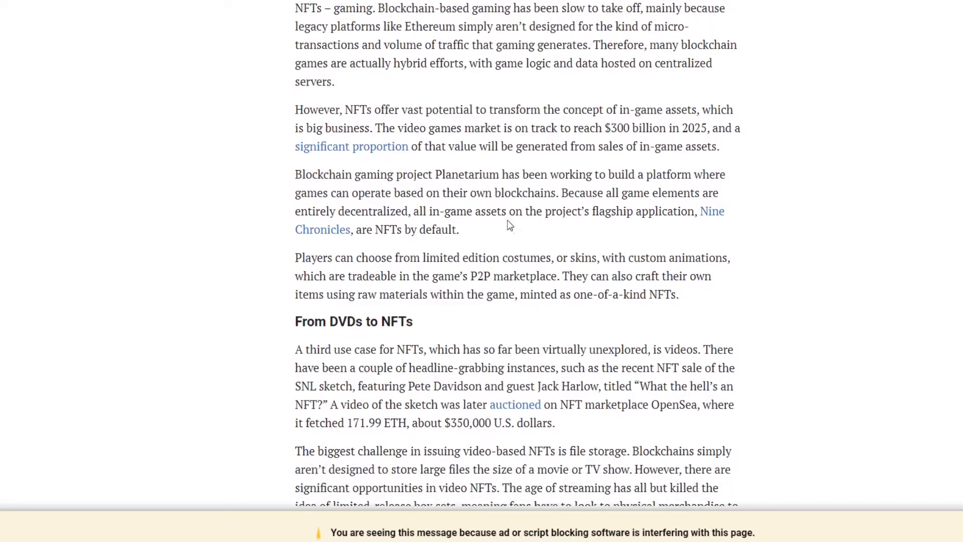
# Scroll through 'From DVDs to NFTs' and the VideoCoin proof-of-ownership paragraphs to the closing paragraph.
pyautogui.scroll(-3)
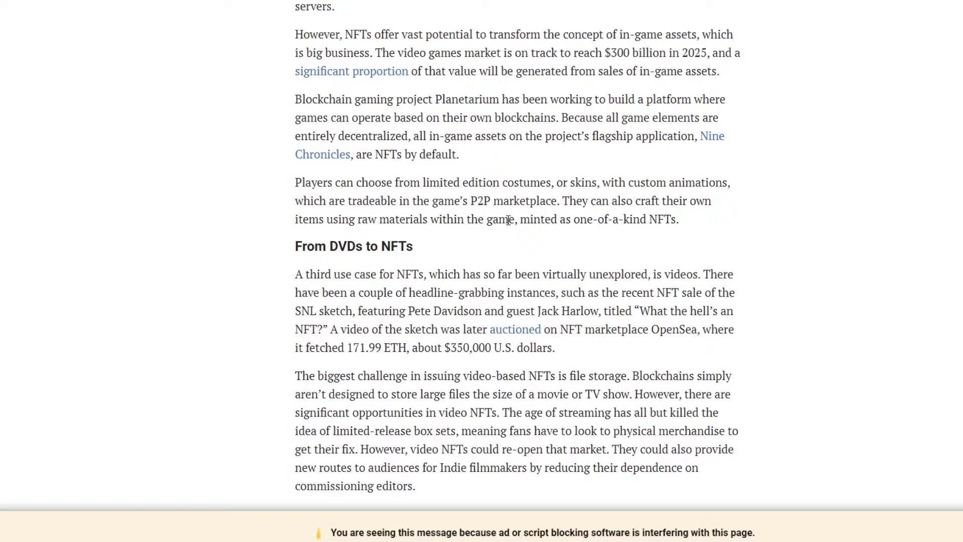
pyautogui.scroll(-3)
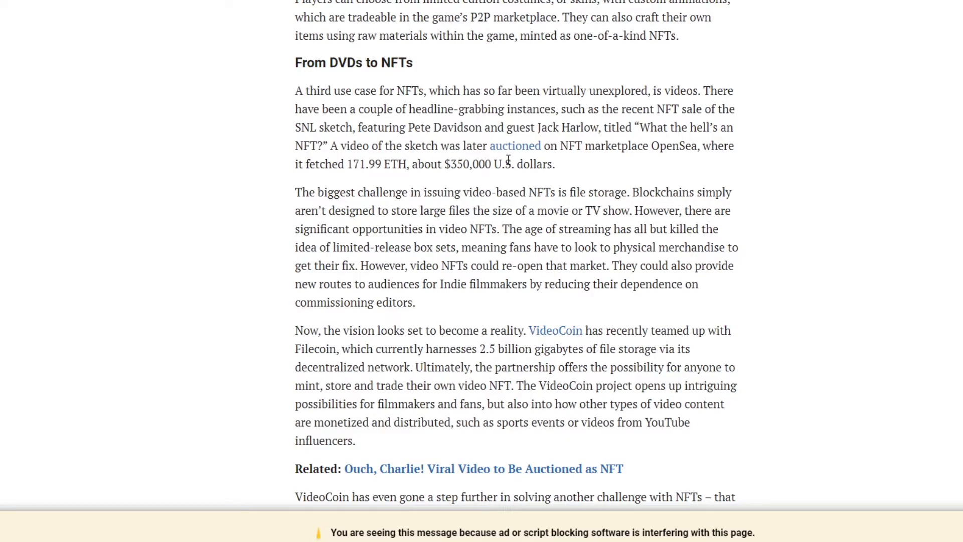
pyautogui.moveTo(542, 151)
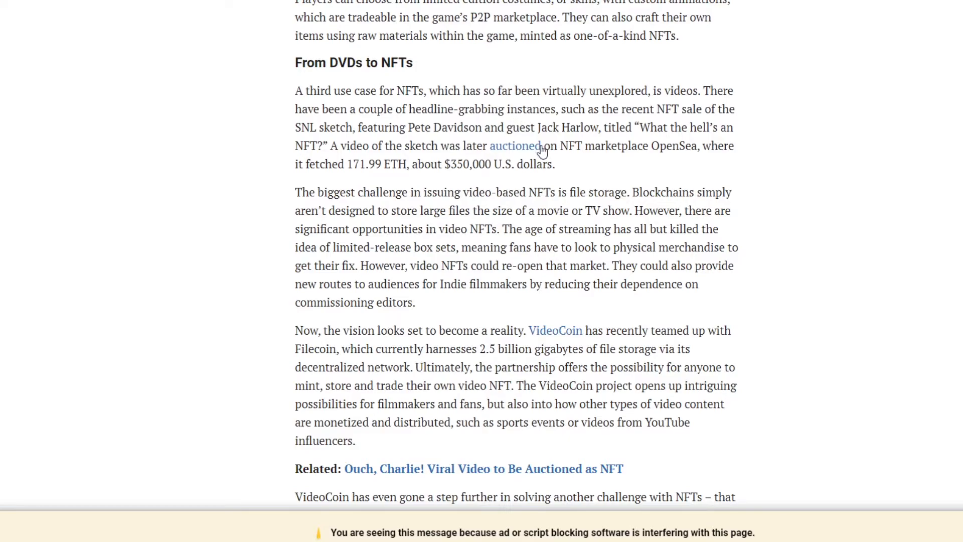
pyautogui.moveTo(543, 152)
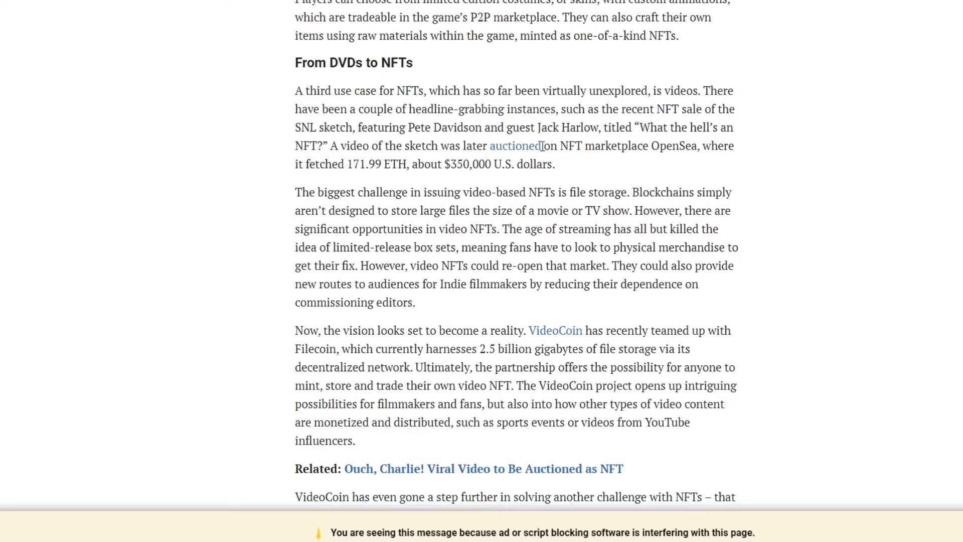
pyautogui.scroll(-3)
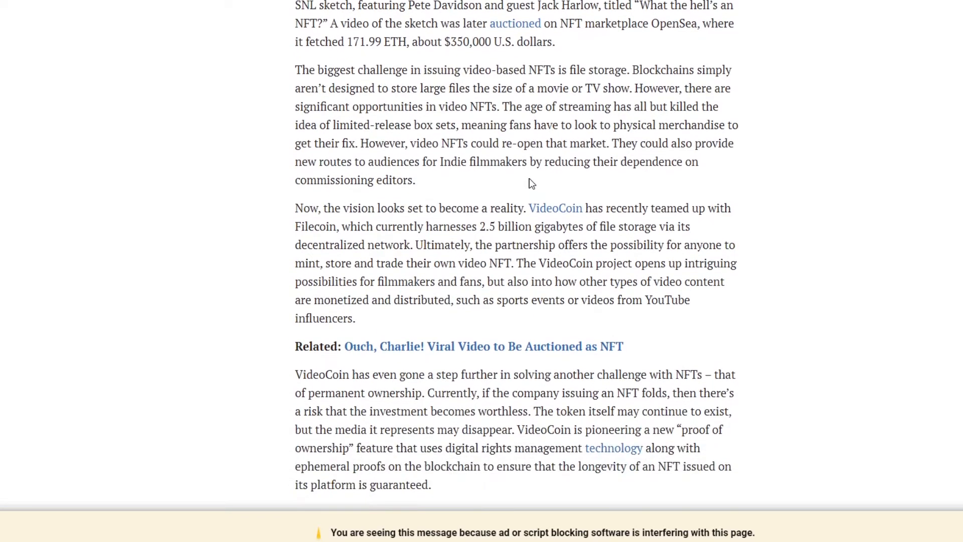
pyautogui.moveTo(645, 149)
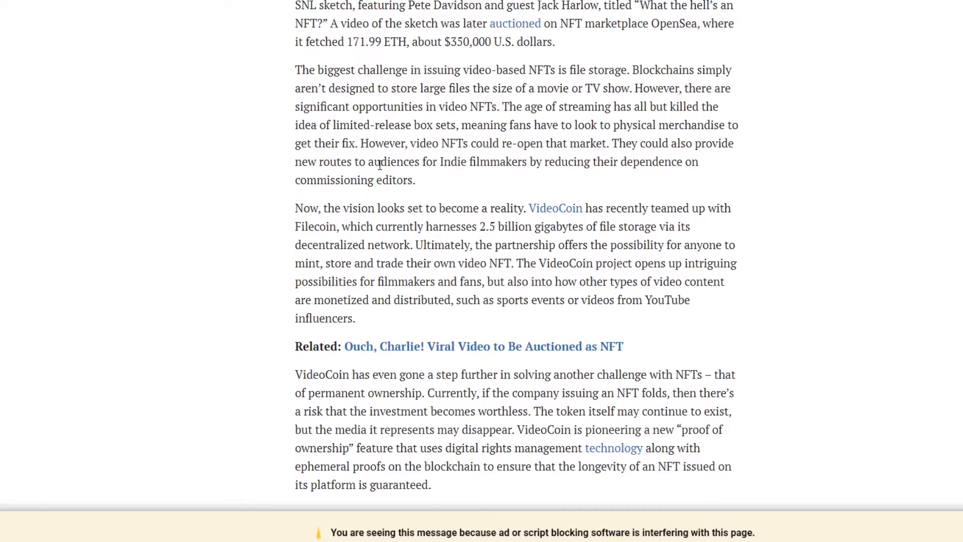
pyautogui.moveTo(404, 161)
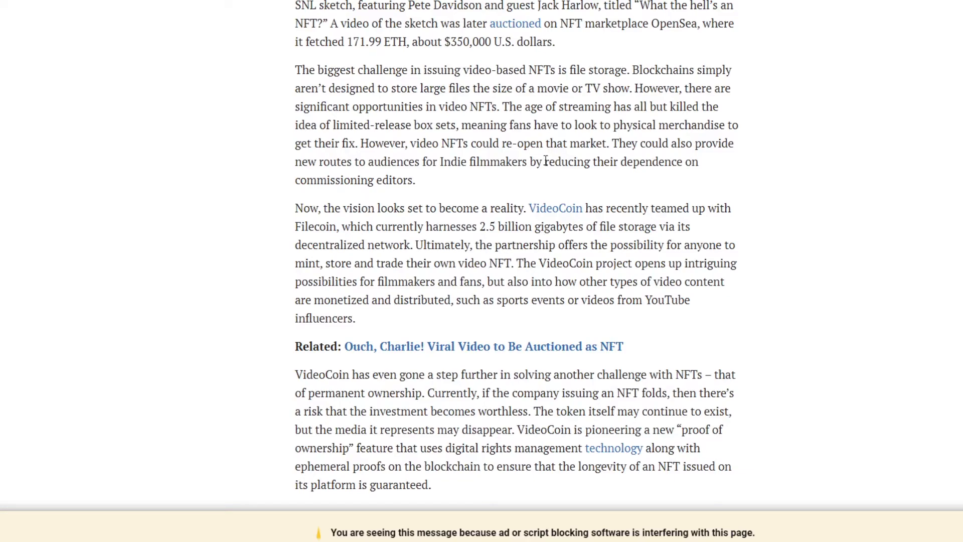
pyautogui.scroll(-3)
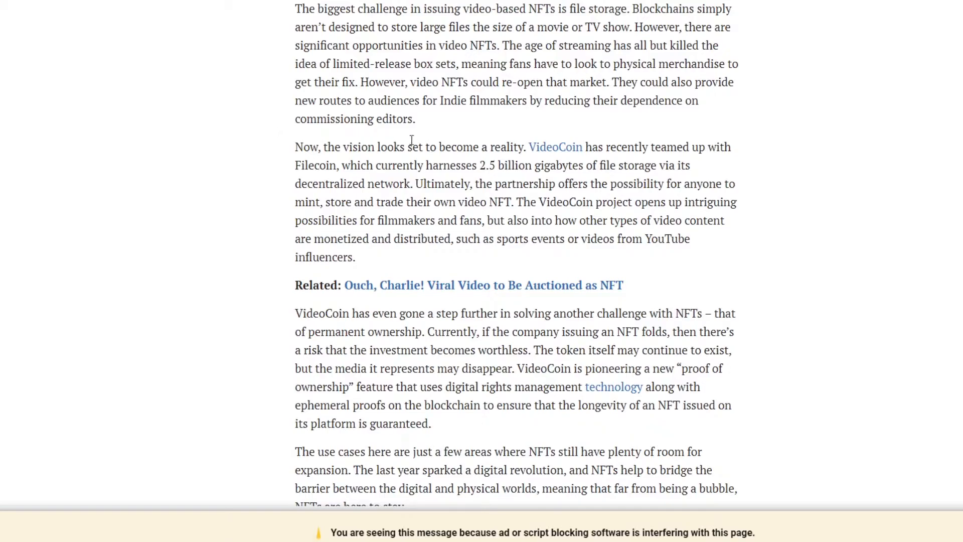
pyautogui.moveTo(469, 137)
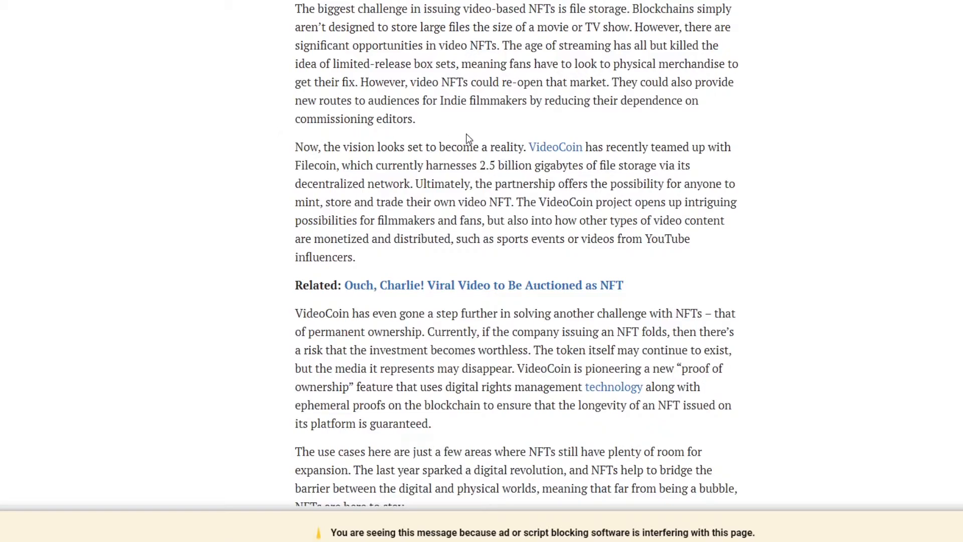
pyautogui.moveTo(353, 92)
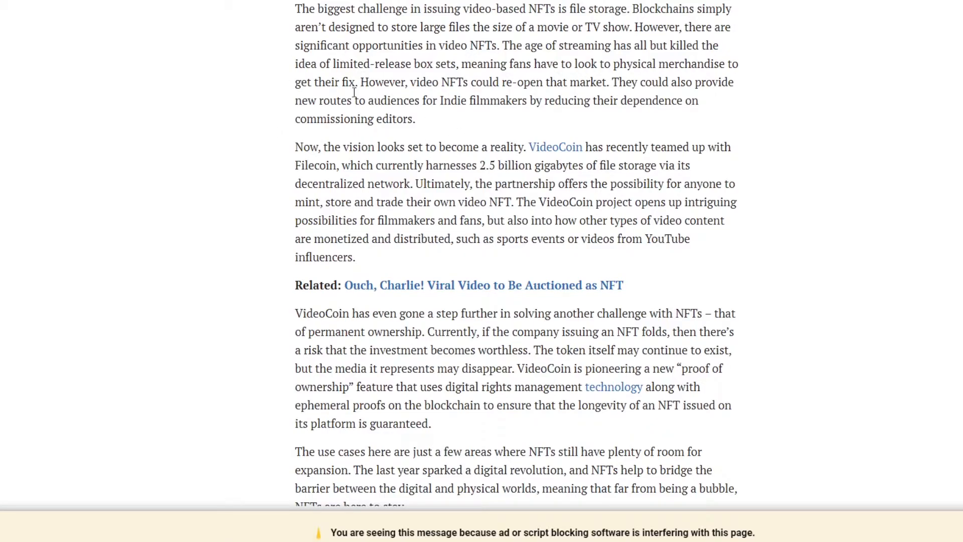
pyautogui.moveTo(463, 128)
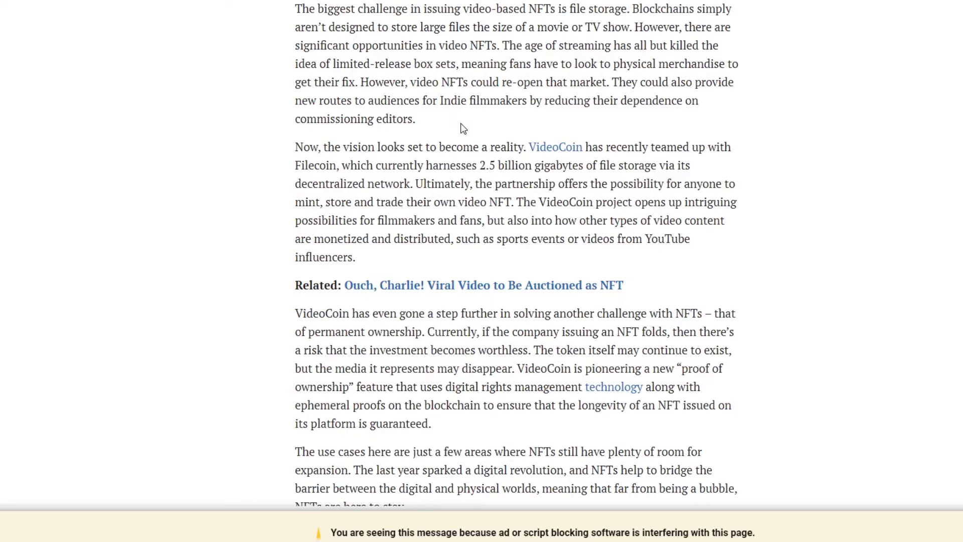
pyautogui.scroll(-3)
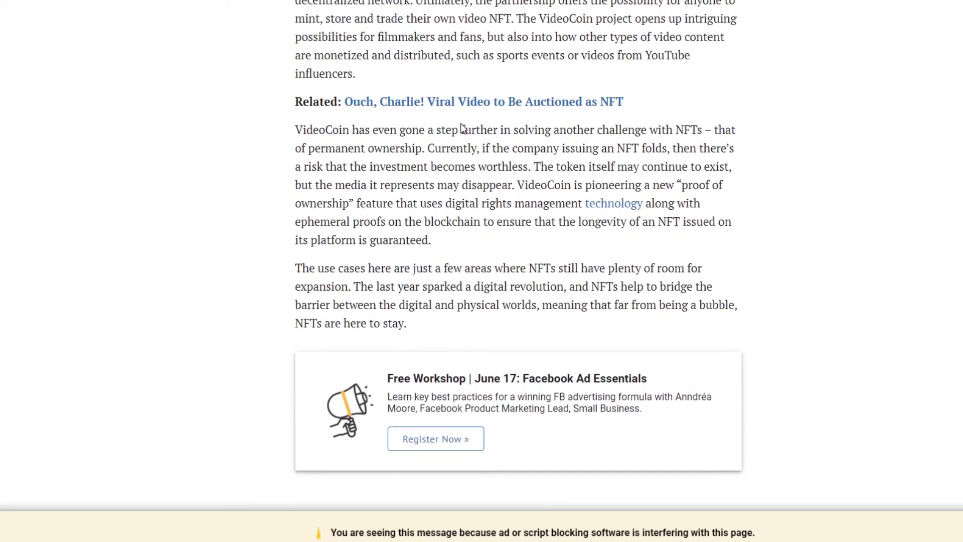
pyautogui.moveTo(348, 115)
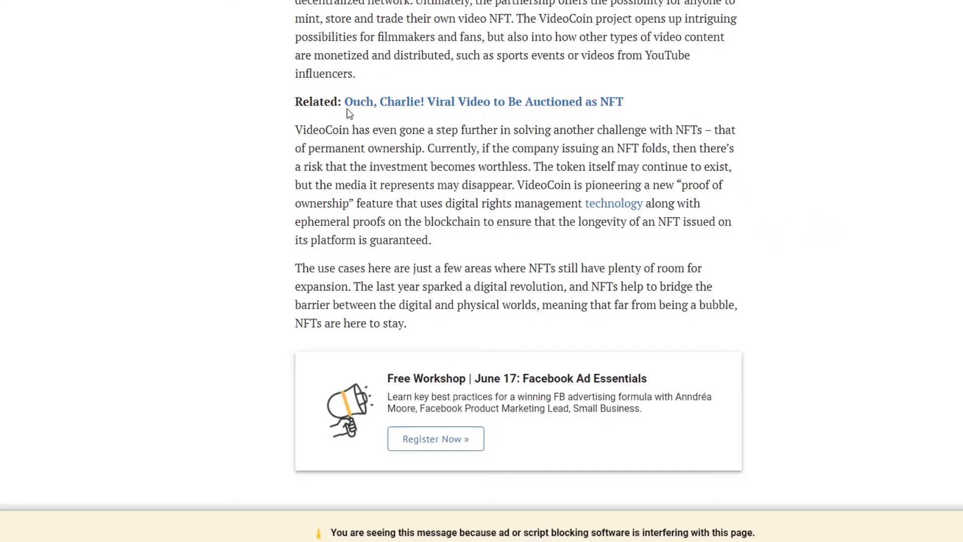
pyautogui.moveTo(481, 141)
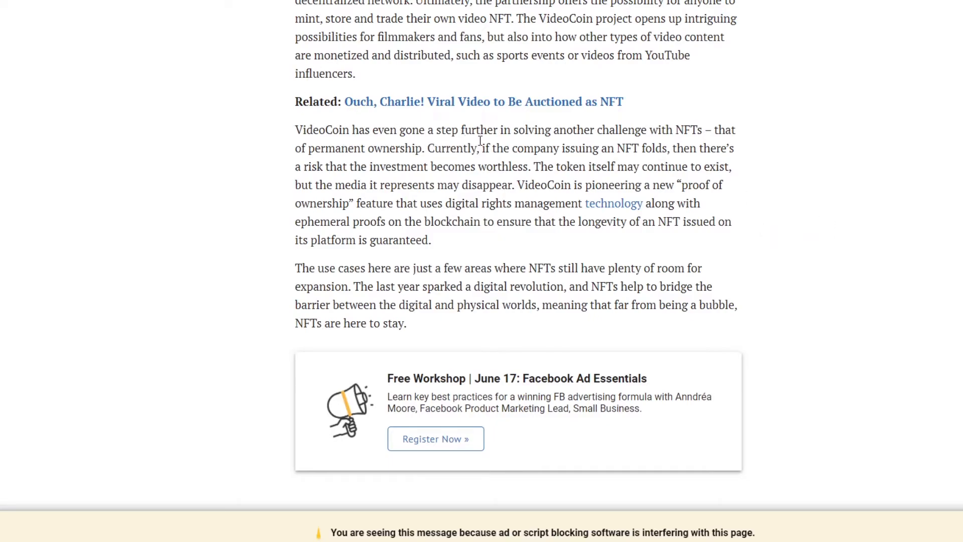
pyautogui.moveTo(702, 141)
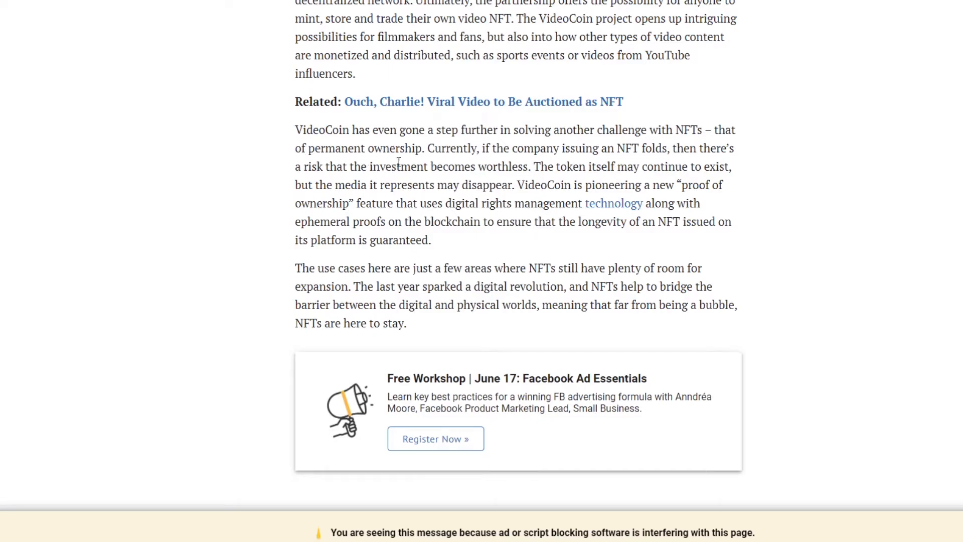
pyautogui.moveTo(524, 159)
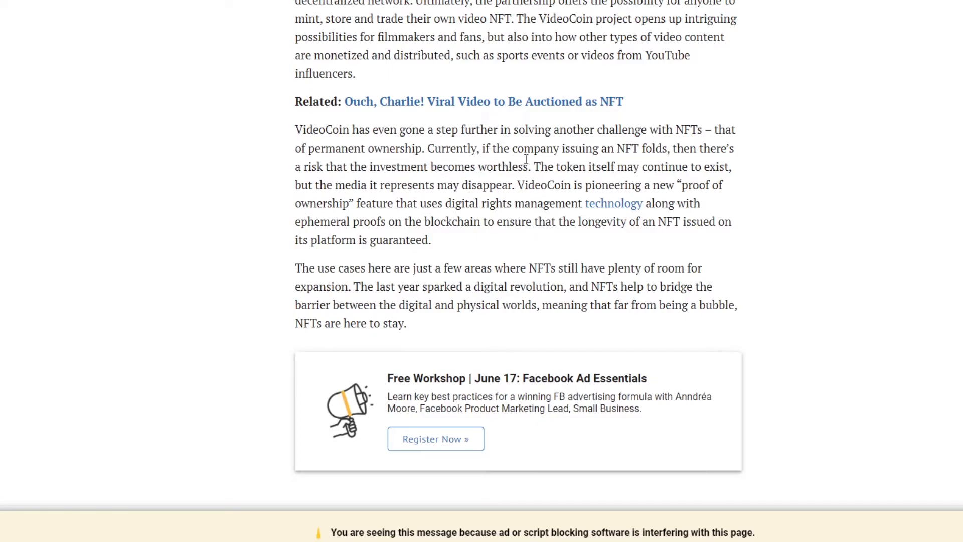
pyautogui.moveTo(672, 165)
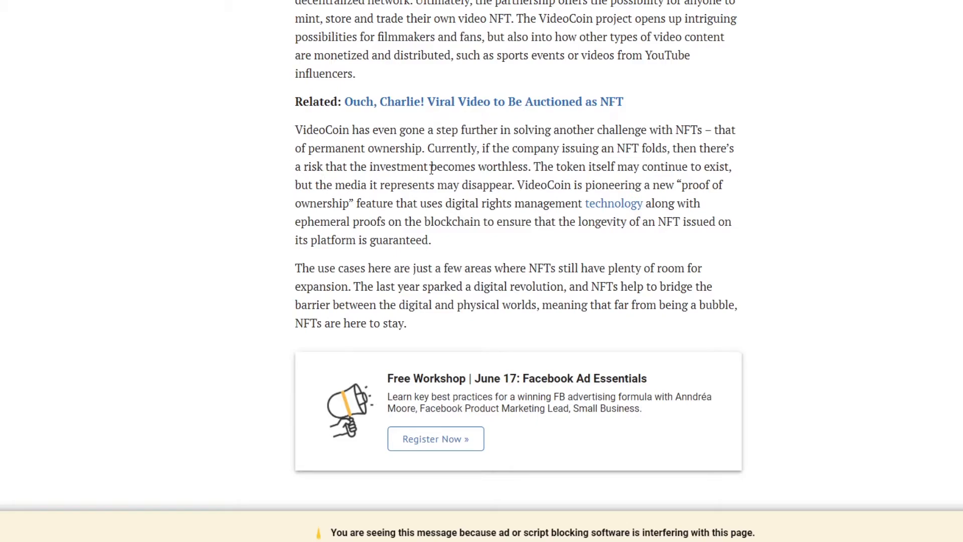
pyautogui.moveTo(604, 184)
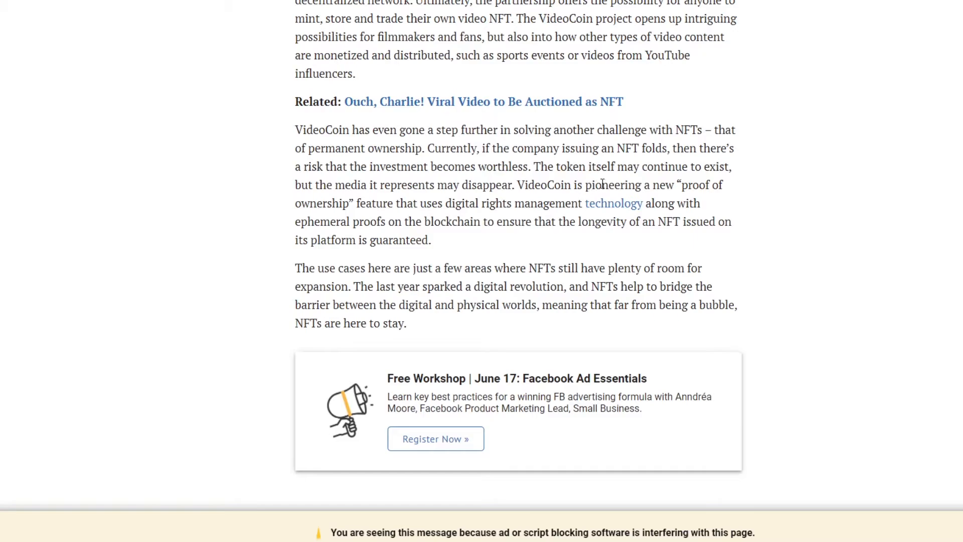
pyautogui.moveTo(363, 198)
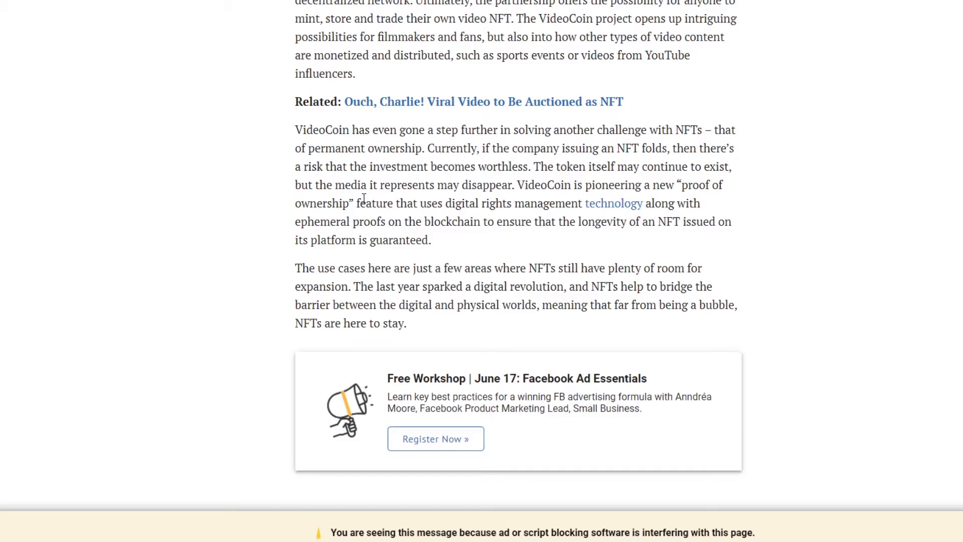
pyautogui.moveTo(576, 203)
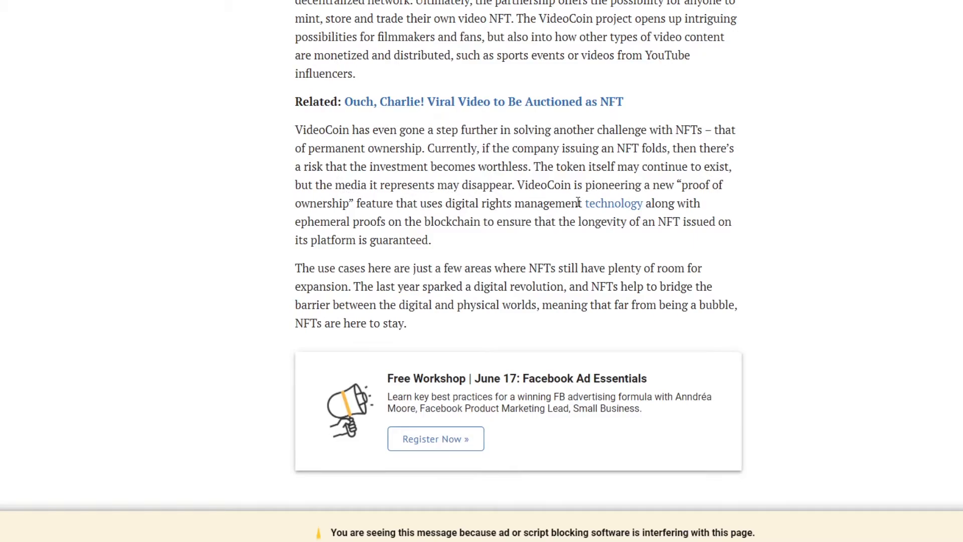
pyautogui.moveTo(721, 213)
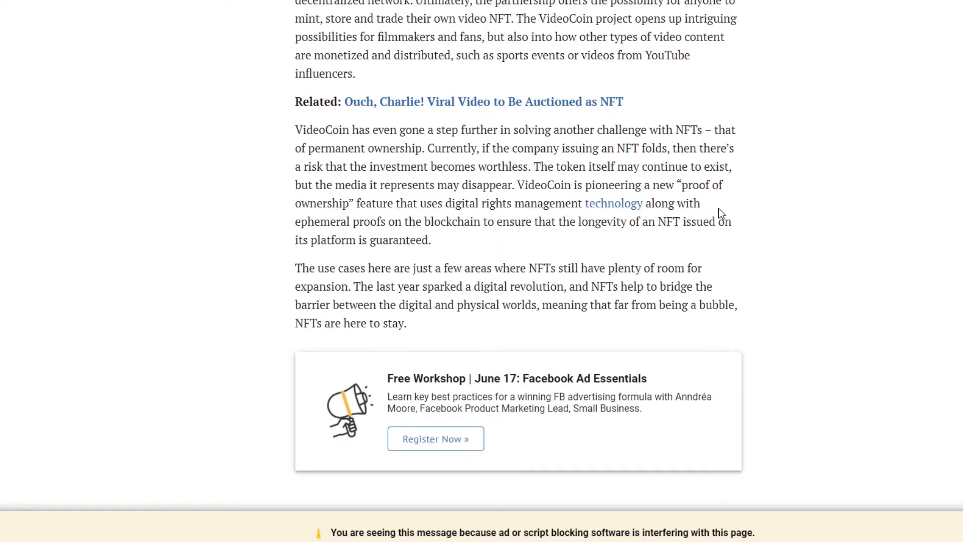
pyautogui.moveTo(503, 234)
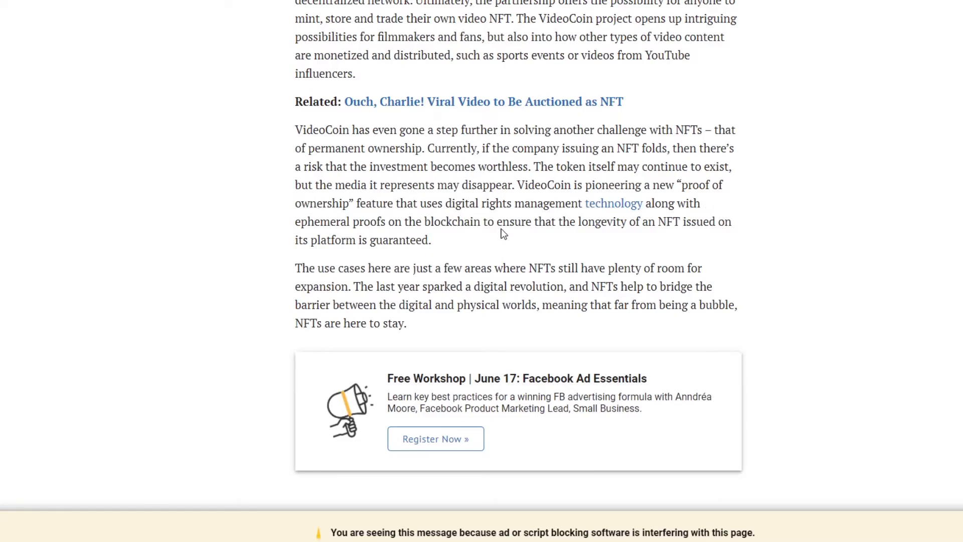
pyautogui.moveTo(623, 223)
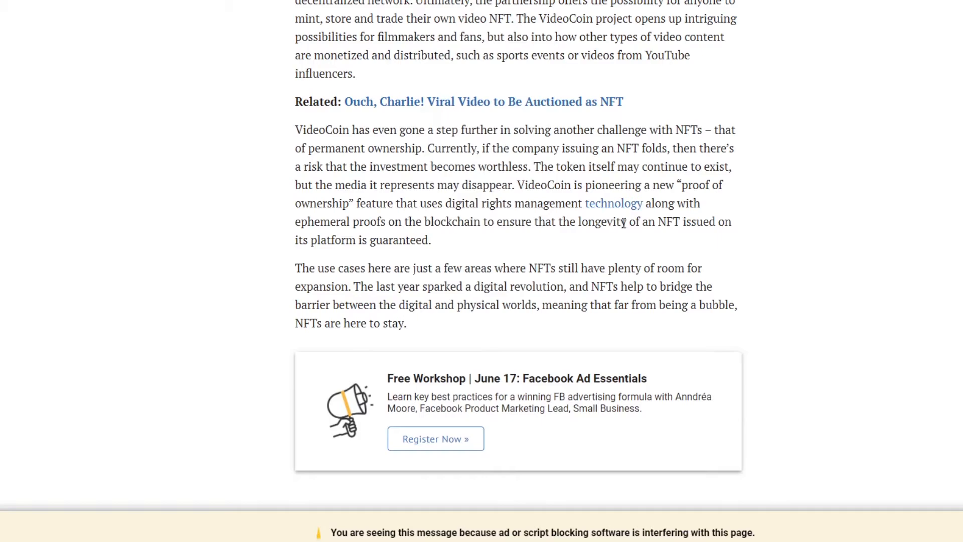
pyautogui.moveTo(600, 250)
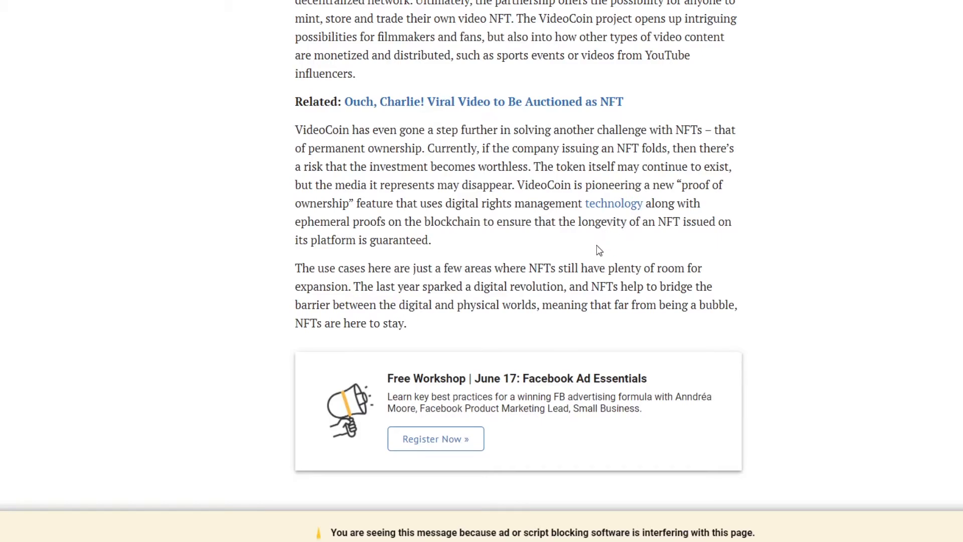
pyautogui.moveTo(581, 255)
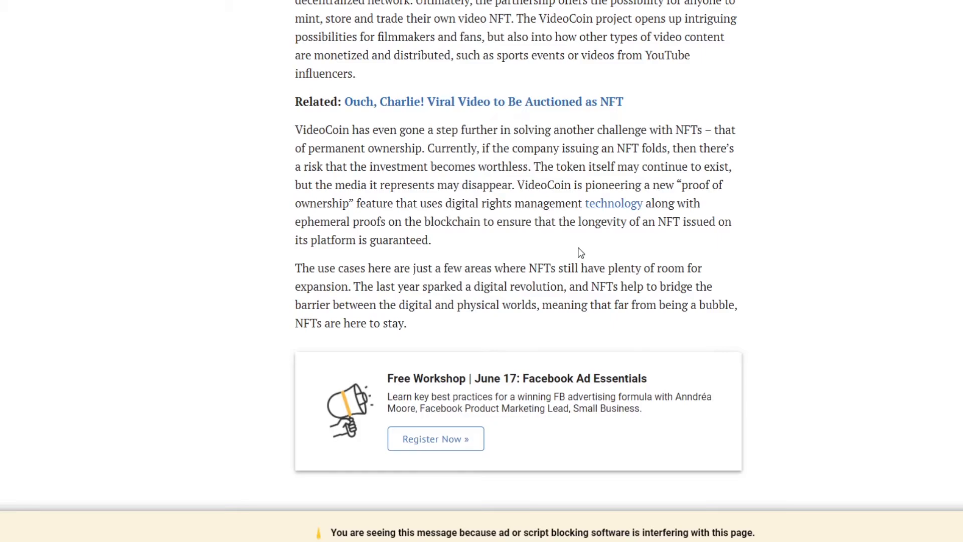
pyautogui.moveTo(584, 250)
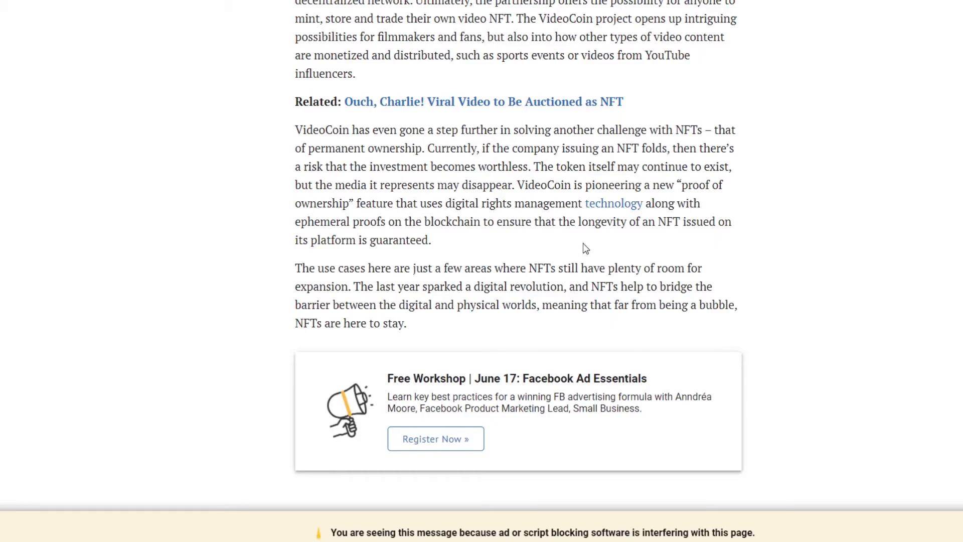
pyautogui.moveTo(588, 248)
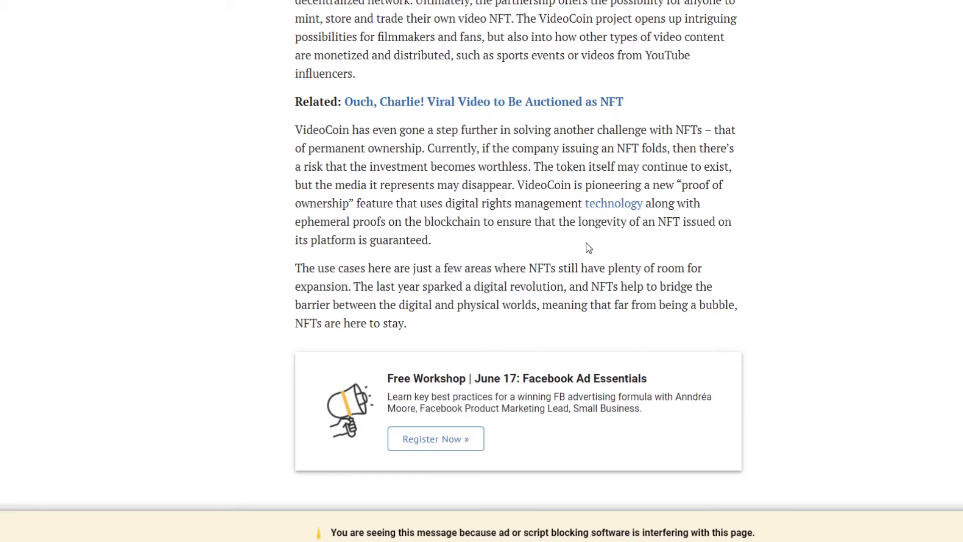
pyautogui.moveTo(540, 240)
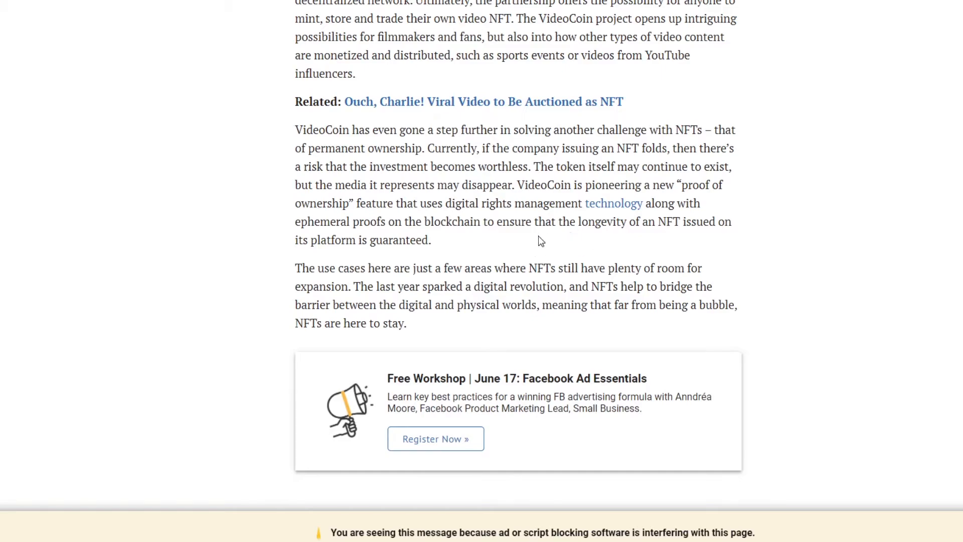
pyautogui.moveTo(466, 196)
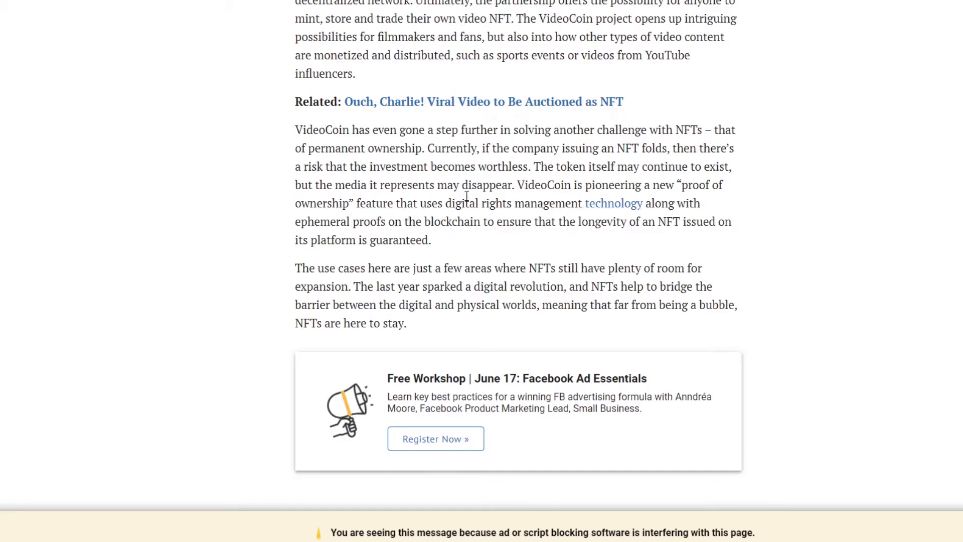
pyautogui.moveTo(547, 238)
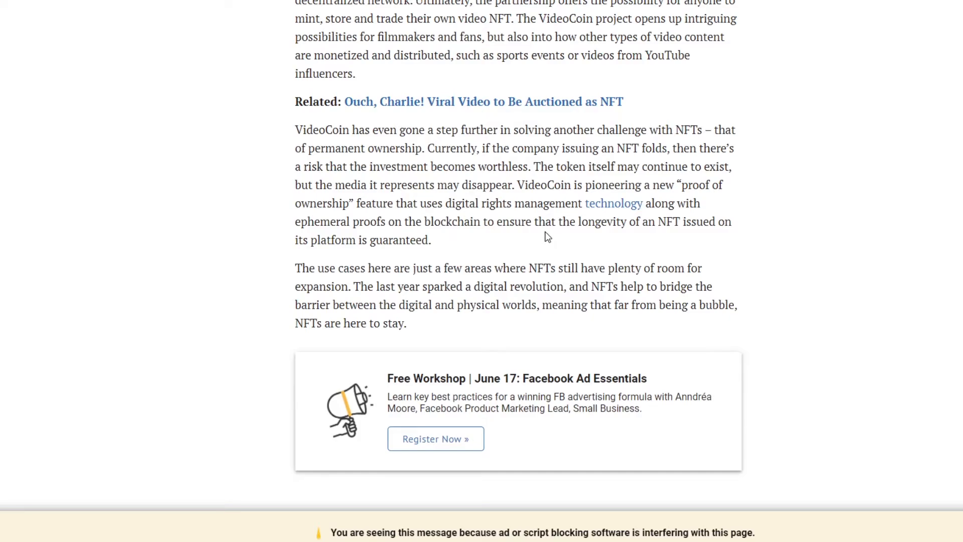
pyautogui.moveTo(545, 228)
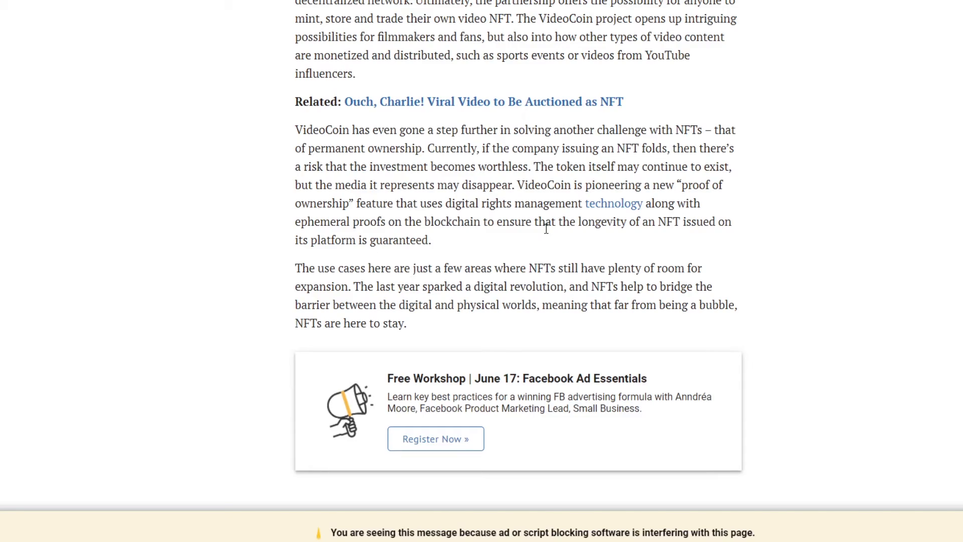
pyautogui.moveTo(394, 217)
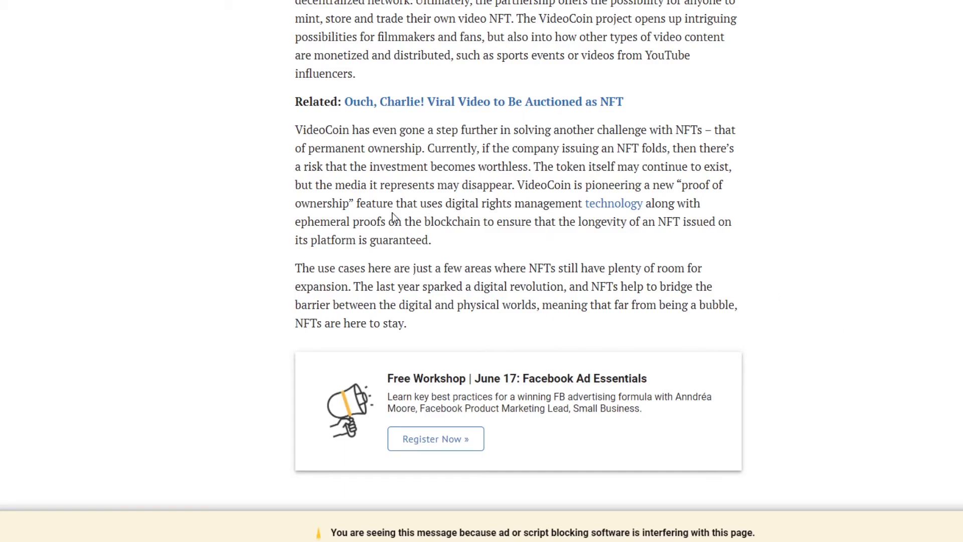
# Scroll back up to the 'From DVDs to NFTs' heading and the VideoCoin–Filecoin paragraphs.
pyautogui.scroll(3)
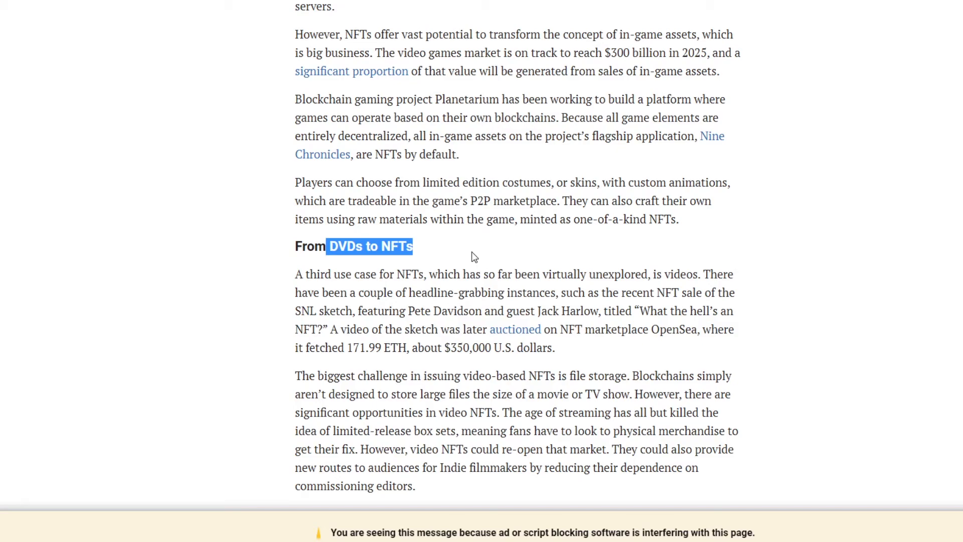
pyautogui.scroll(-3)
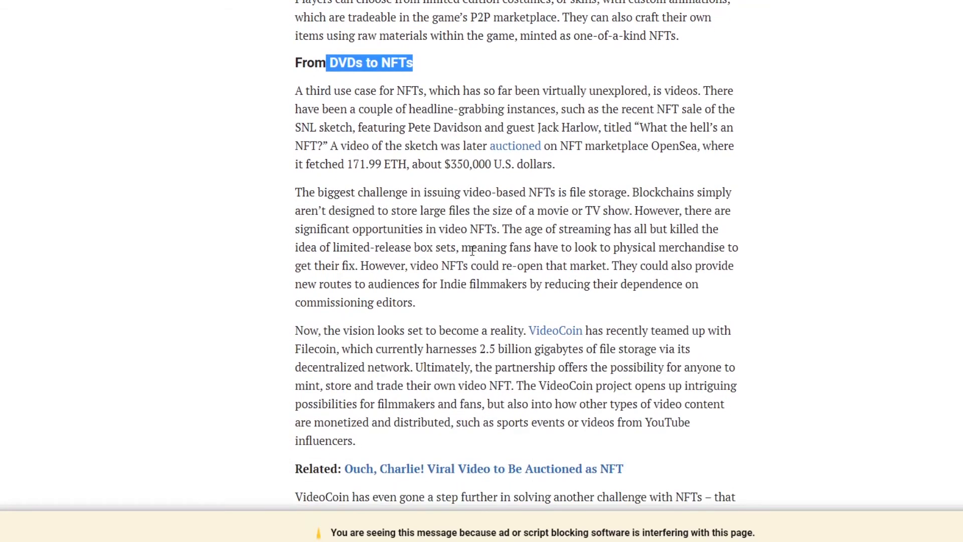